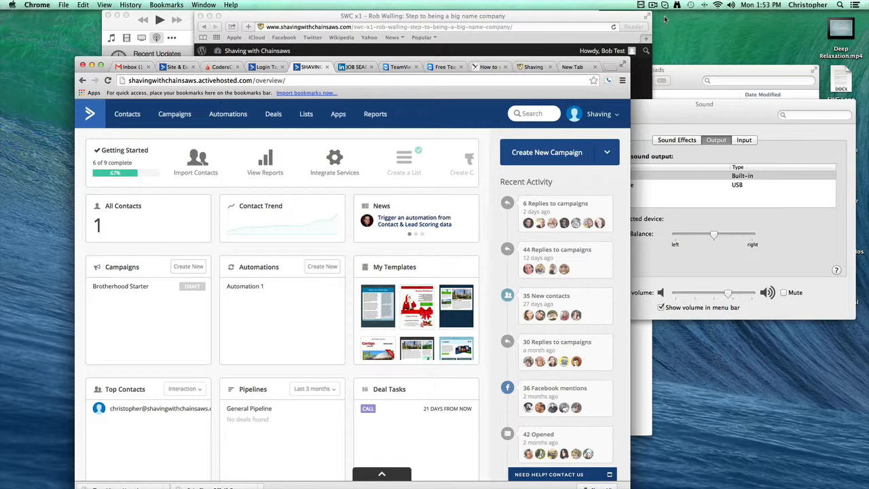
mouse_move(572, 4)
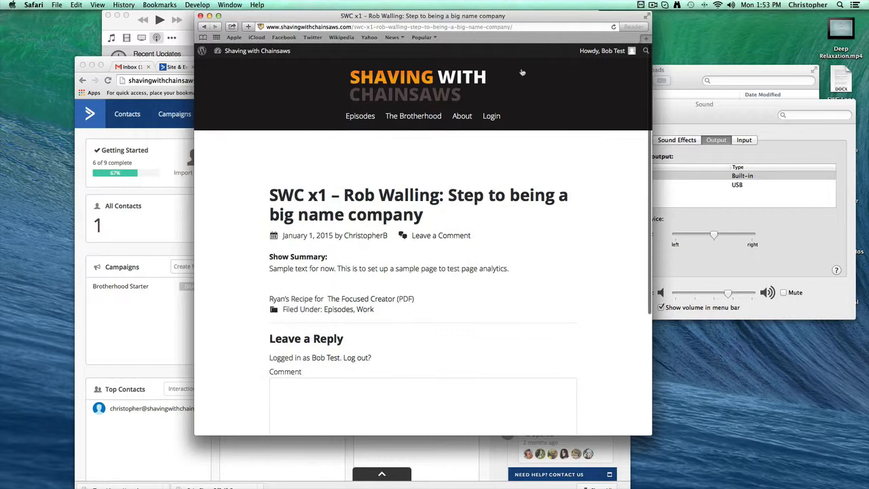
Scroll through the Shaving with Chainsaws home page with its logo and tagline
scroll("down", 3)
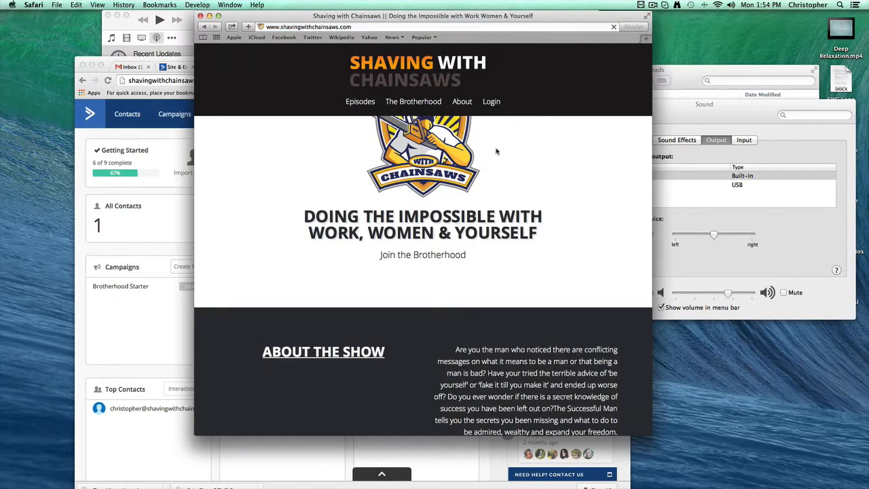
scroll("up", 3)
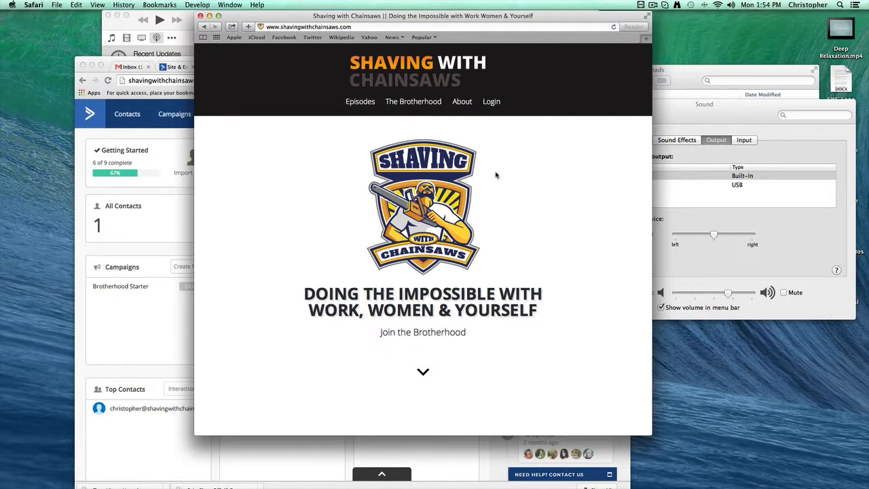
Open SWC 1: Ryan Smith-Spinning Cook from the Work episodes category and reach its Sign In box
left_click(360, 100)
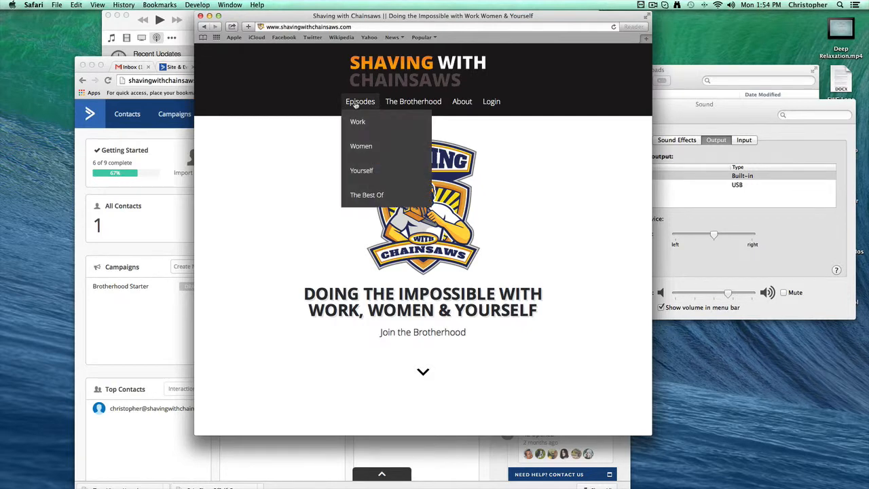
mouse_move(359, 126)
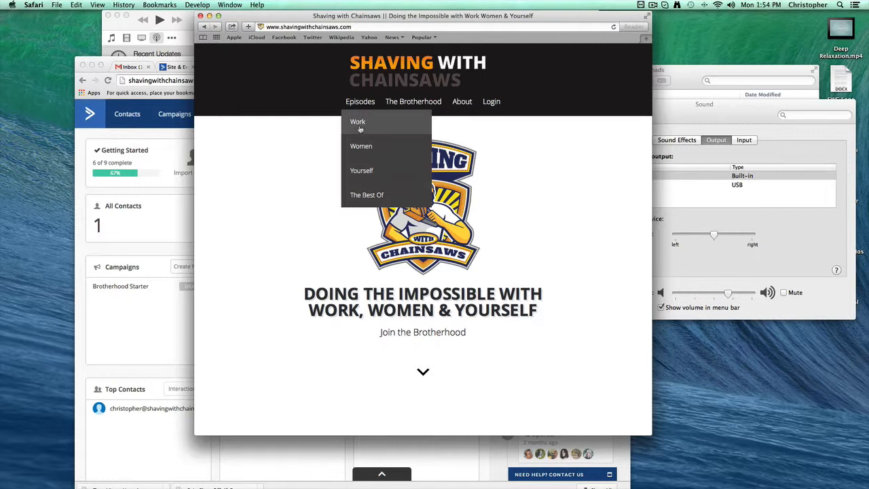
left_click(359, 122)
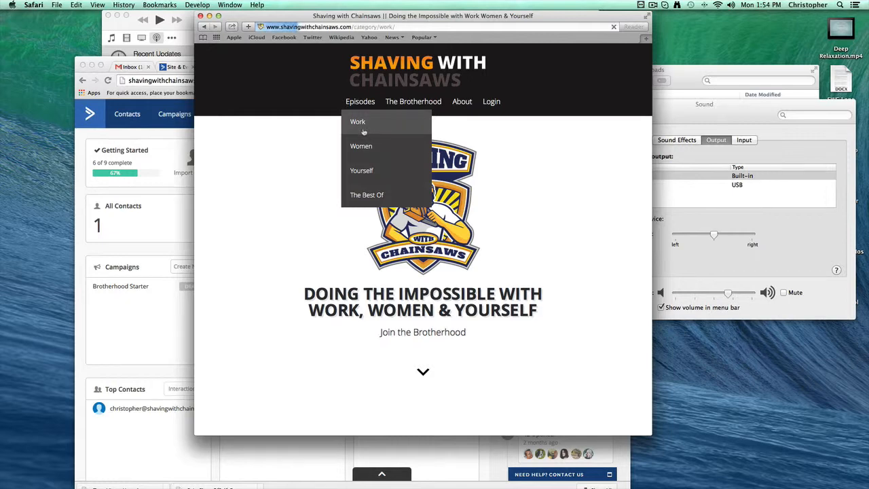
left_click(359, 122)
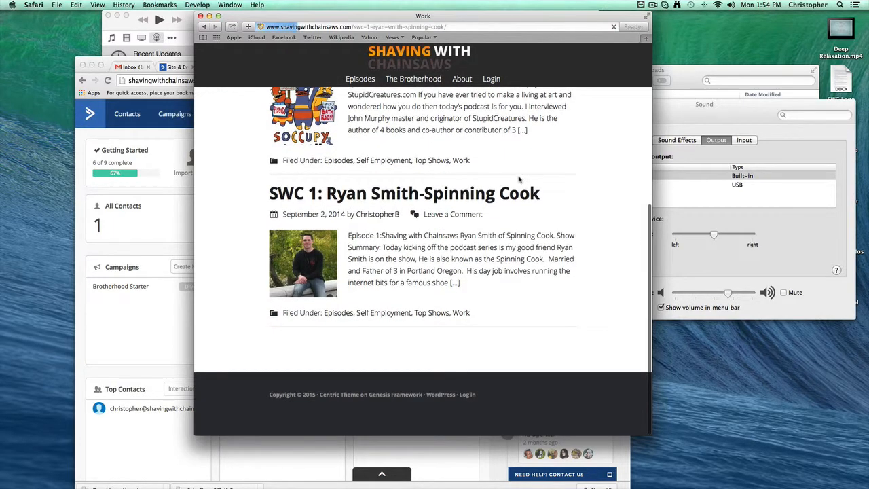
left_click(405, 193)
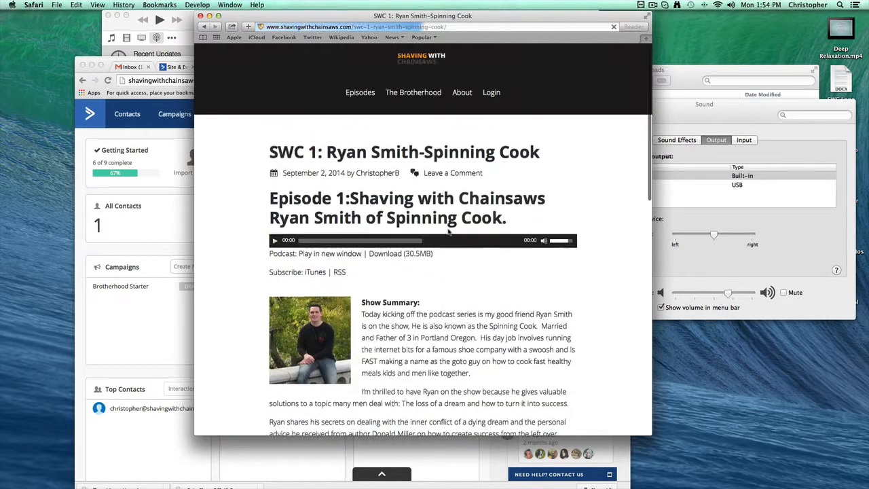
scroll("down", 3)
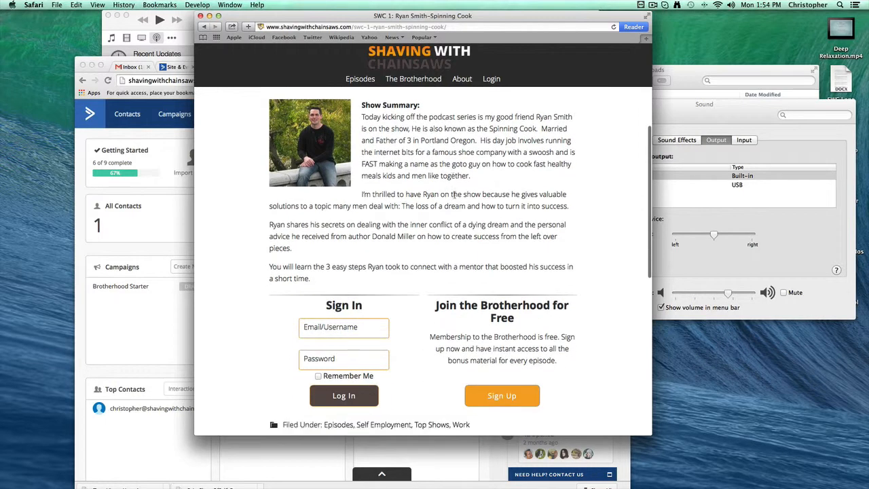
scroll("down", 3)
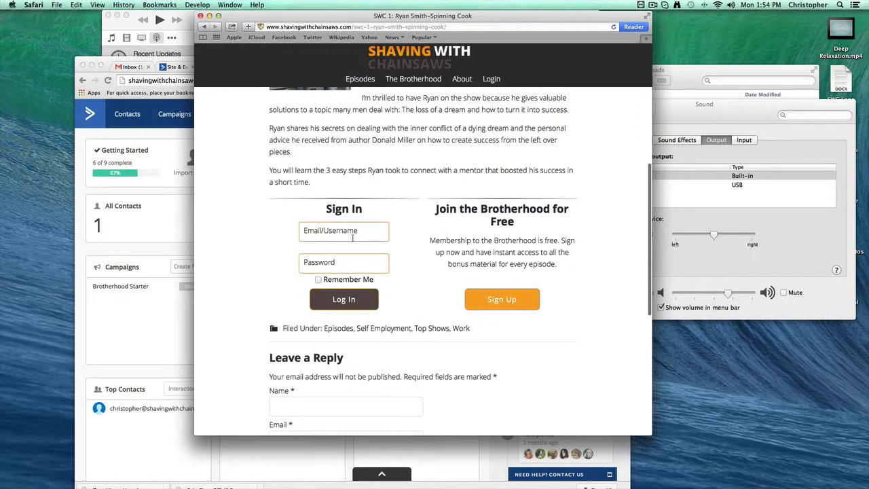
mouse_move(353, 237)
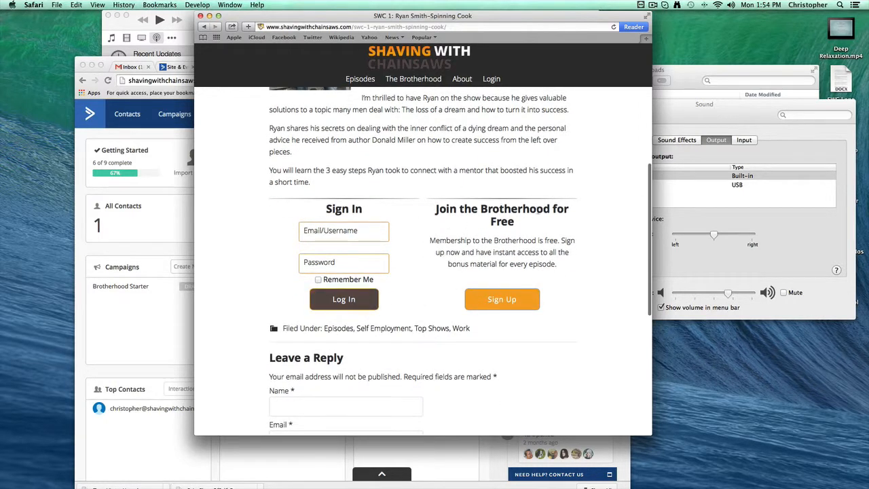
Log in as the test member (tbobtes) so the Cracker Jack Style Caramel Corn recipe PDF link appears
left_click(344, 231)
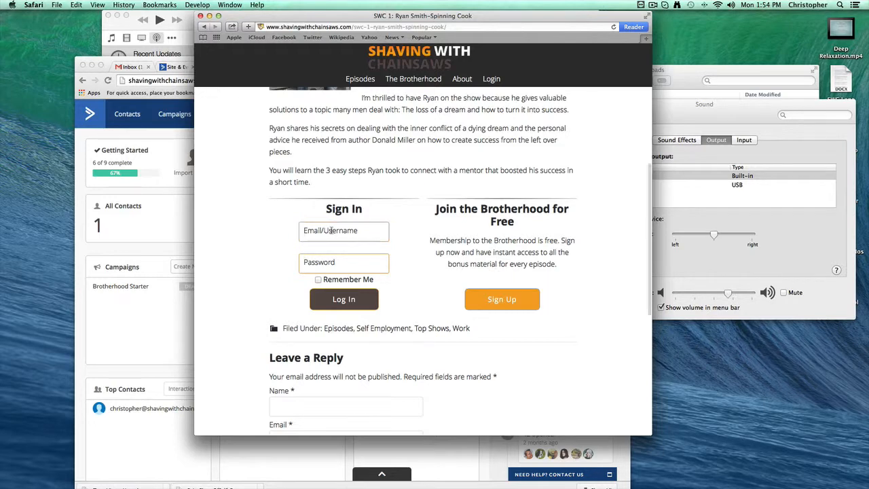
type("t")
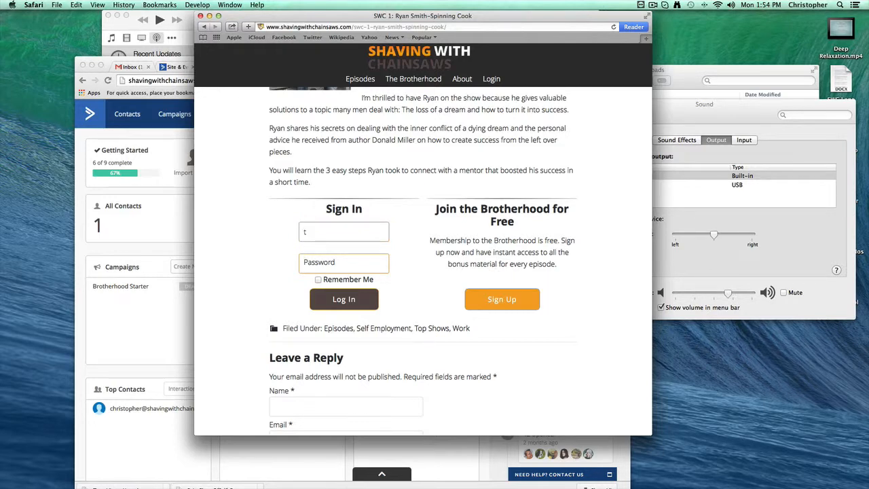
type("bobtest")
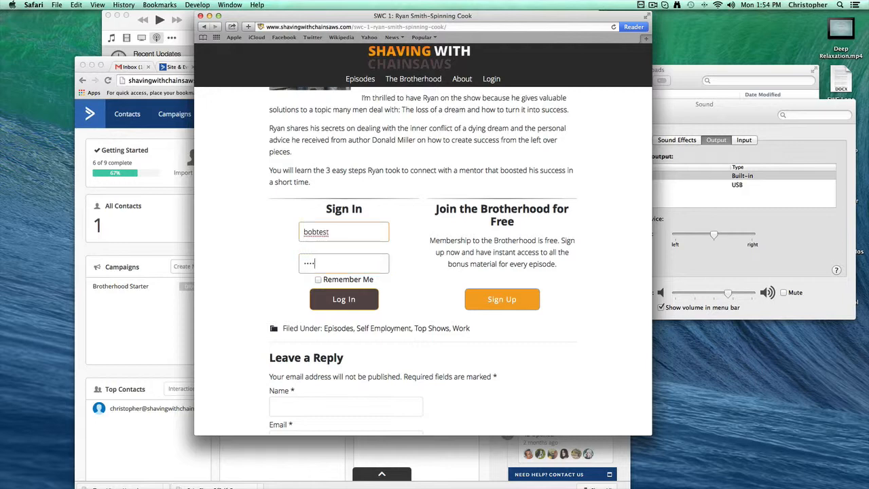
left_click(344, 299)
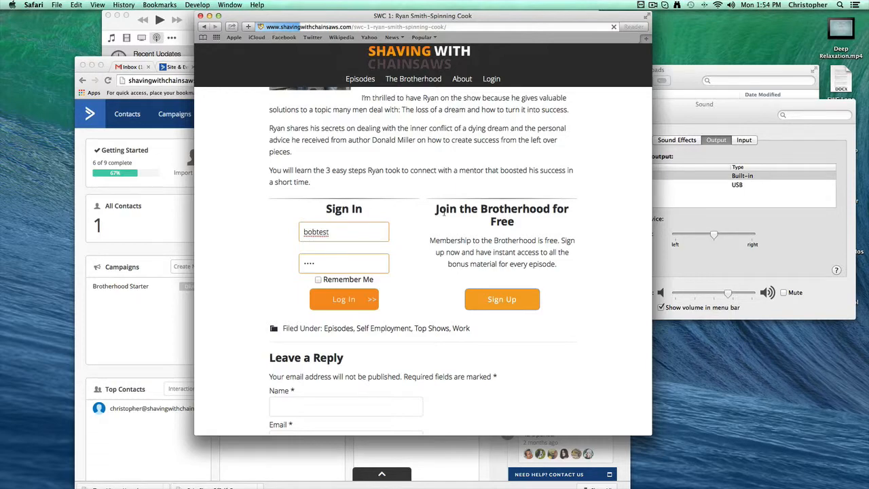
left_click(344, 299)
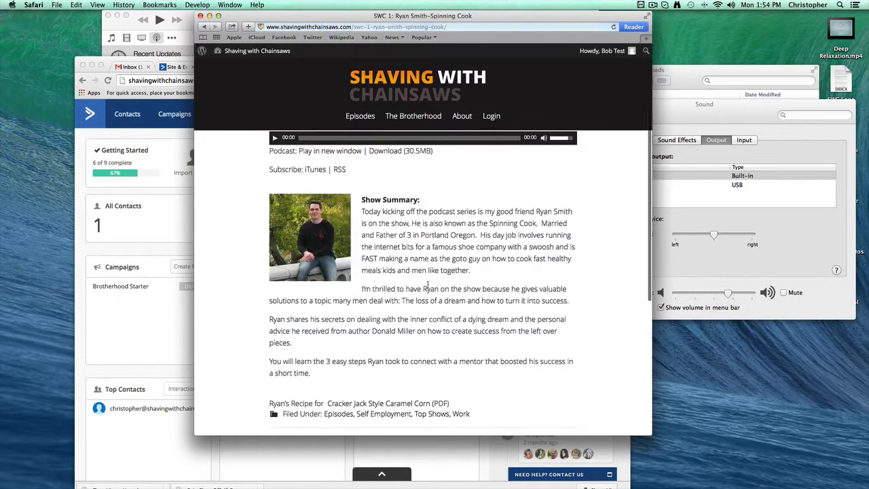
scroll("down", 3)
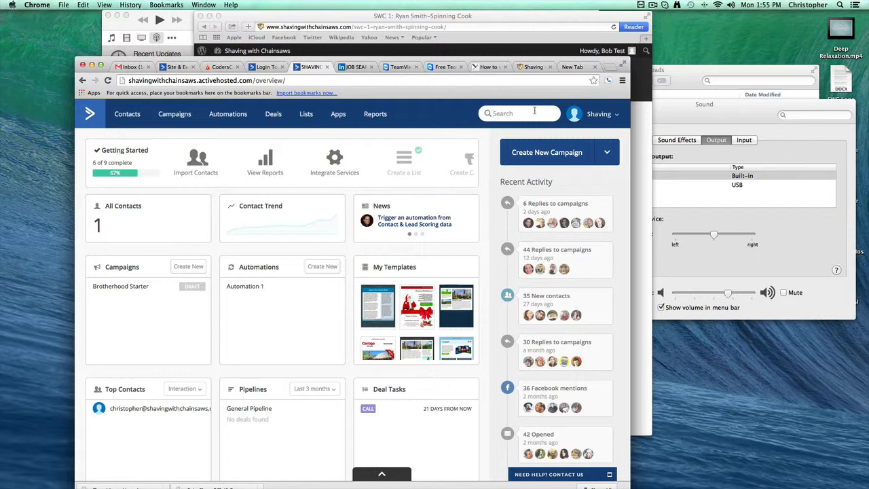
Search 'tags' in ActiveCampaign and show the Tag Manager's three tags including SpinningSpoon
type("tags")
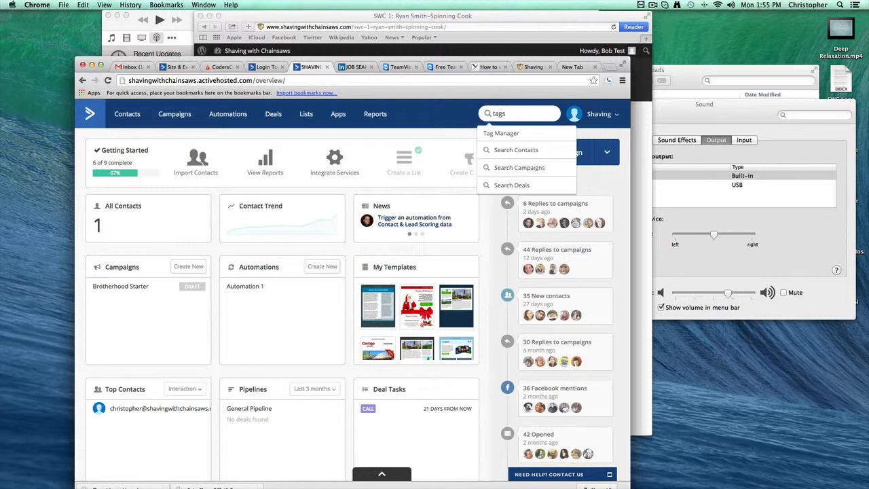
left_click(501, 133)
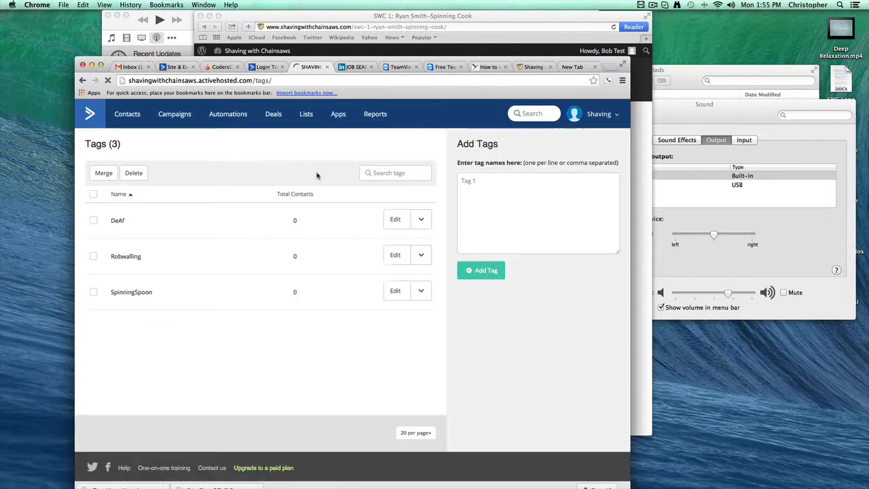
type("Tag 2")
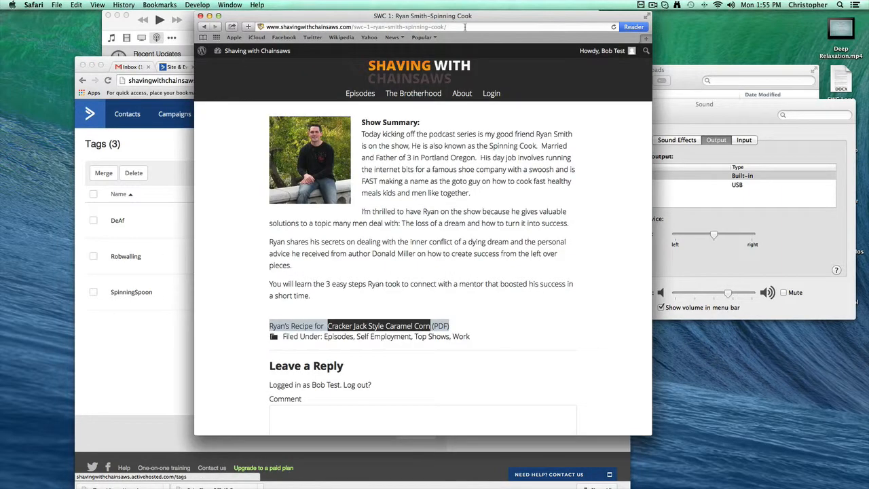
mouse_move(219, 261)
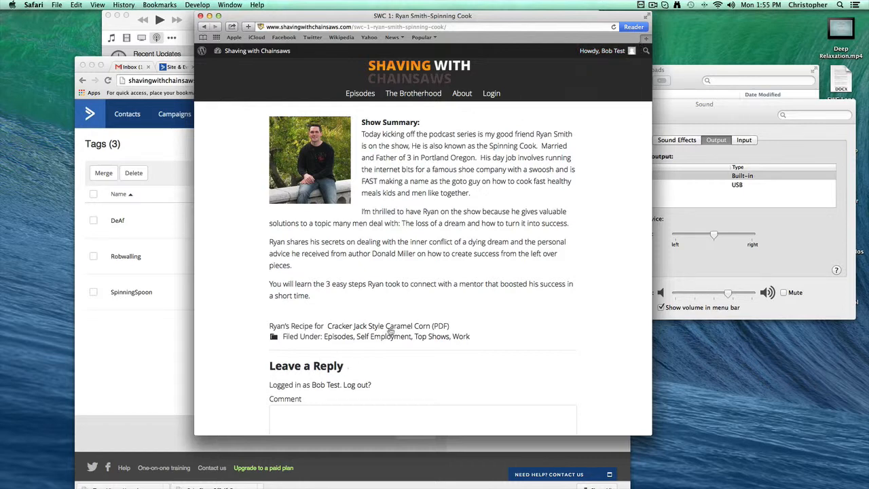
Show the signed-in test member's account menu with profile and log-out options
left_click(603, 52)
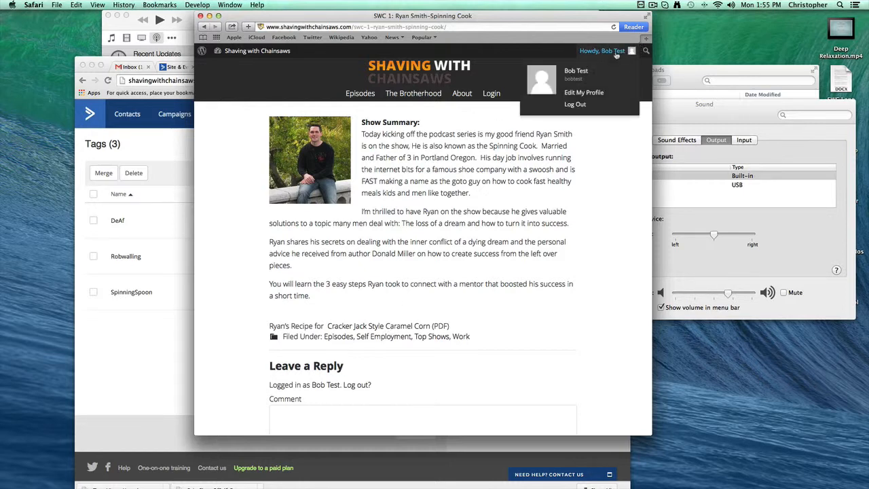
mouse_move(631, 52)
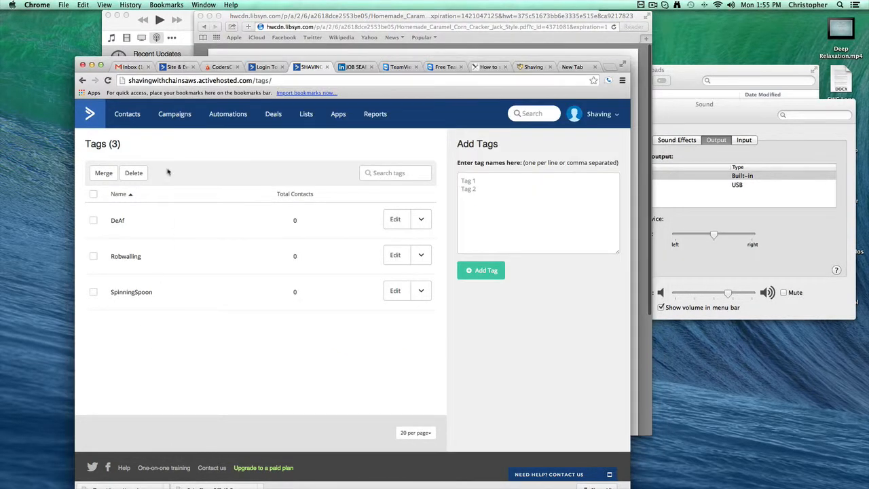
mouse_move(152, 278)
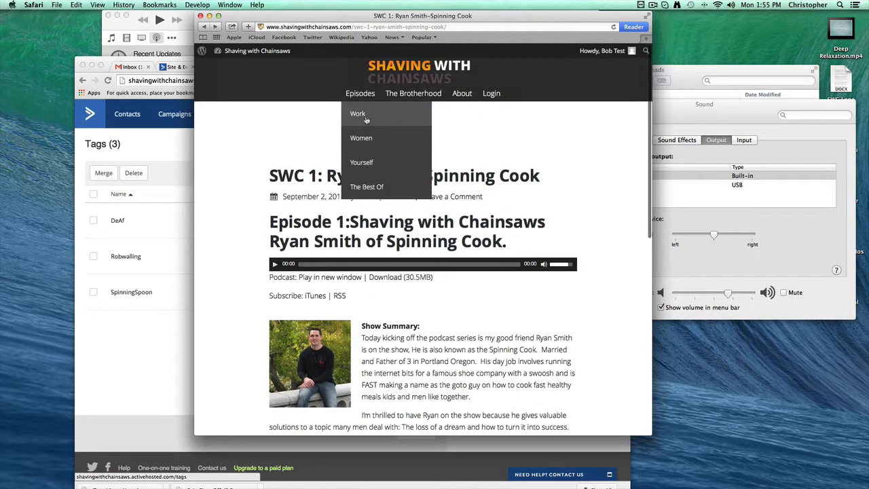
Open the SWC x1 Rob Walling post from Work and request its Focused Creator PDF
left_click(359, 114)
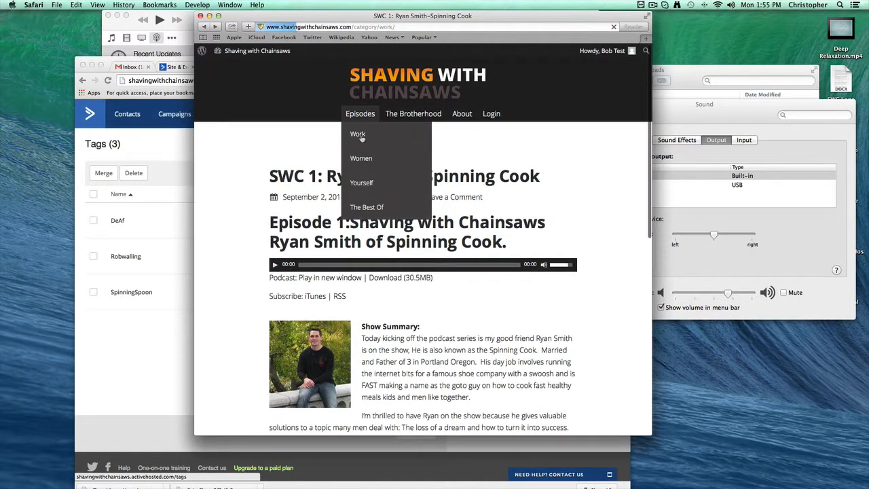
left_click(359, 135)
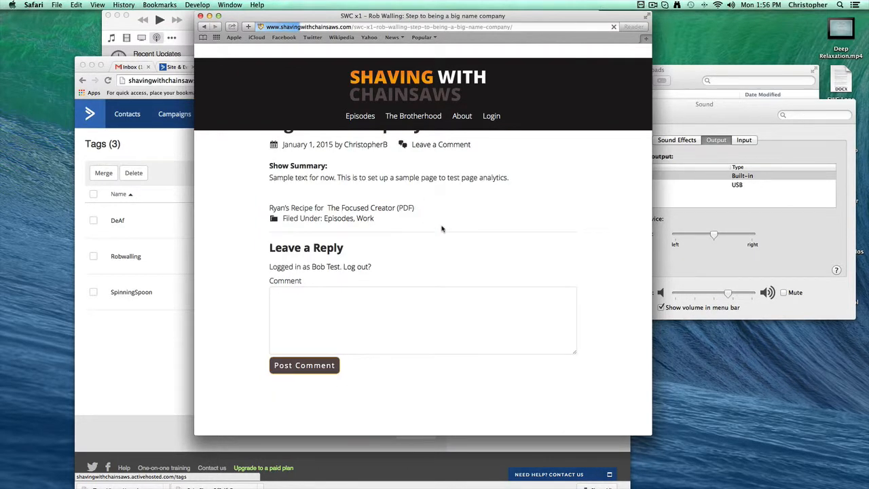
scroll("up", 3)
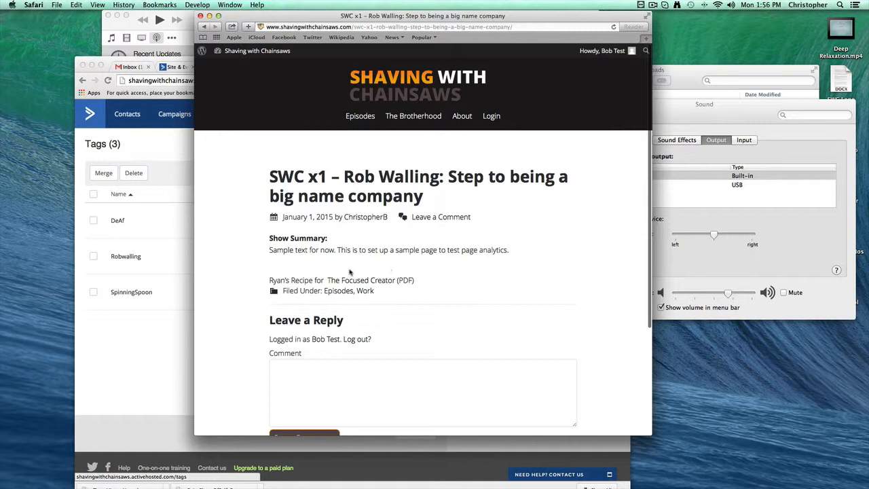
mouse_move(331, 269)
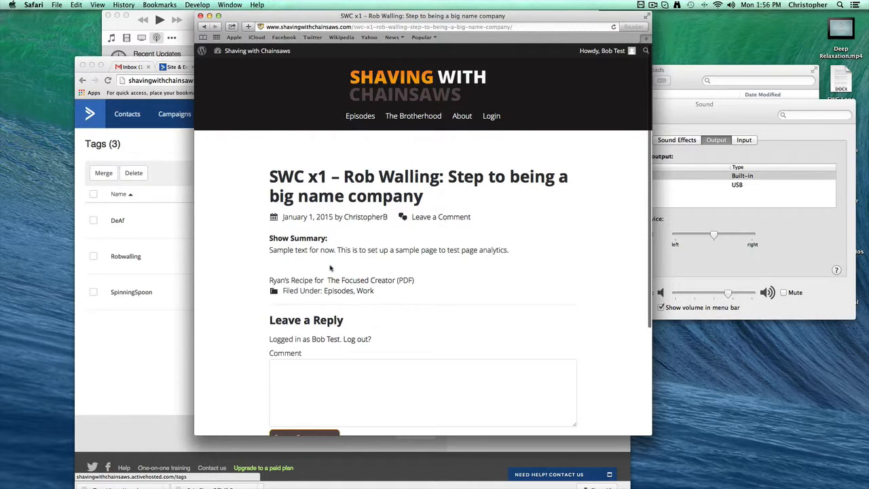
mouse_move(356, 288)
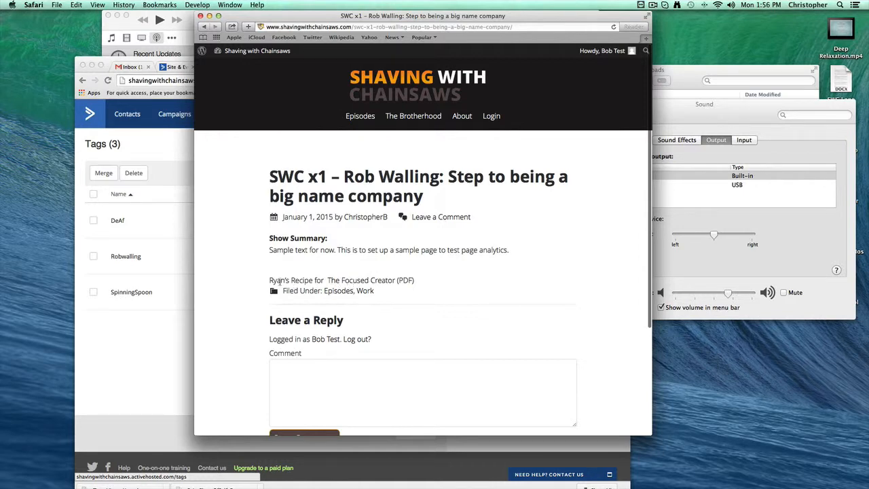
mouse_move(392, 288)
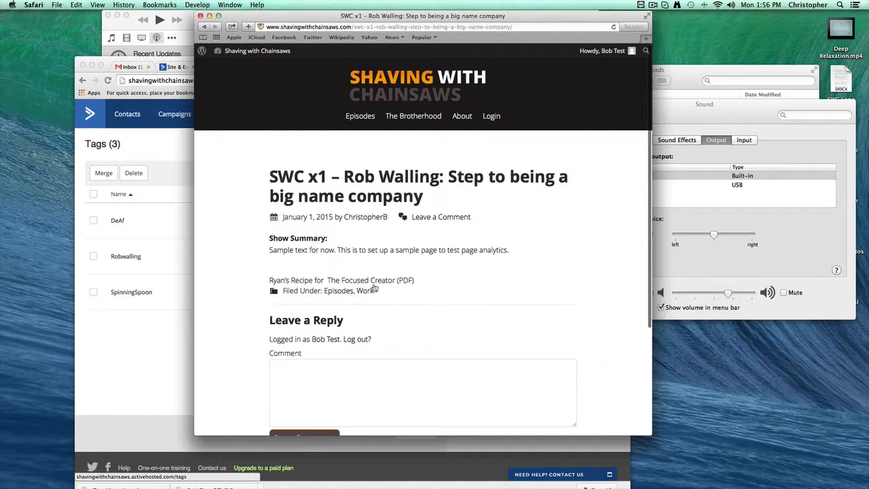
left_click(370, 279)
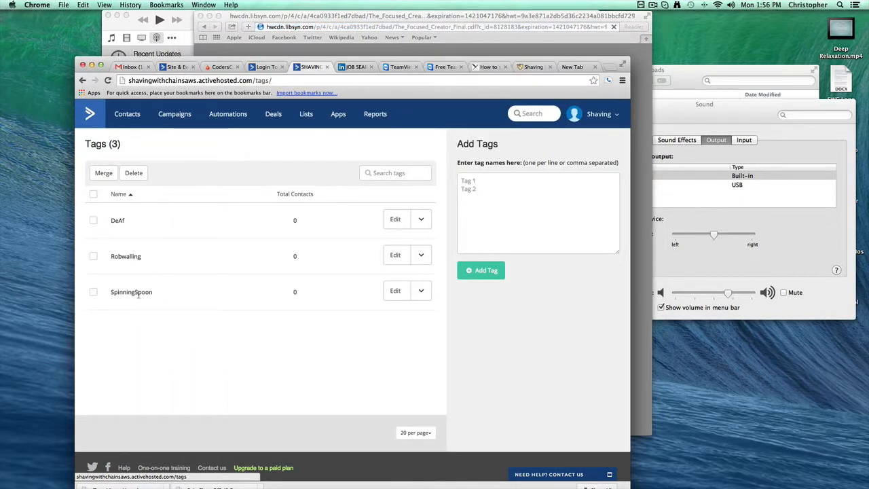
Reach the help article's 'Example code that you paste on your site' section and select the PHP event-tracking code
double_click(125, 255)
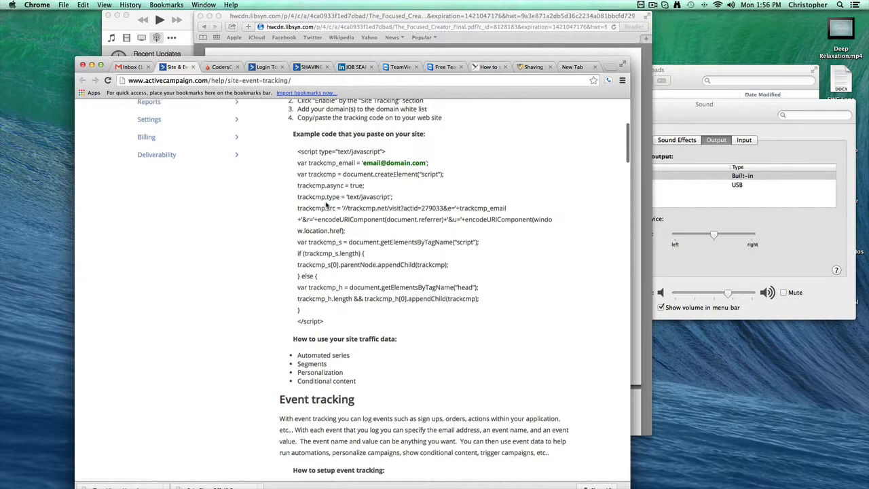
scroll("down", 3)
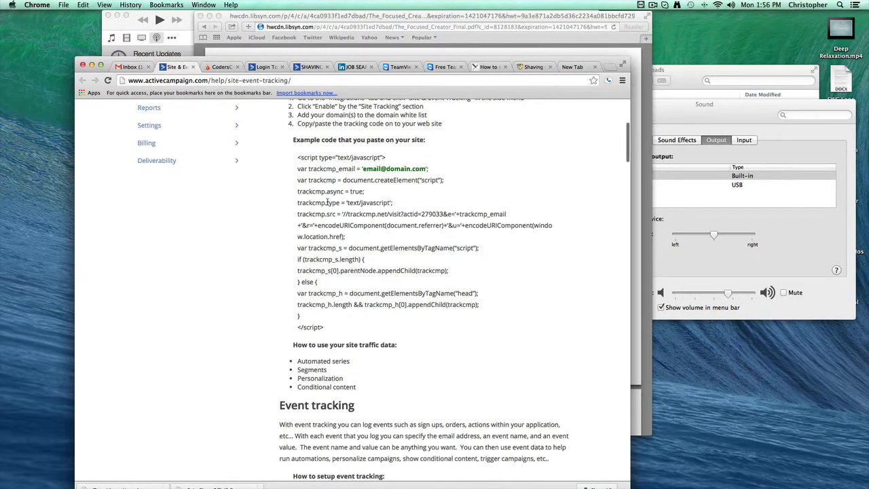
scroll("down", 3)
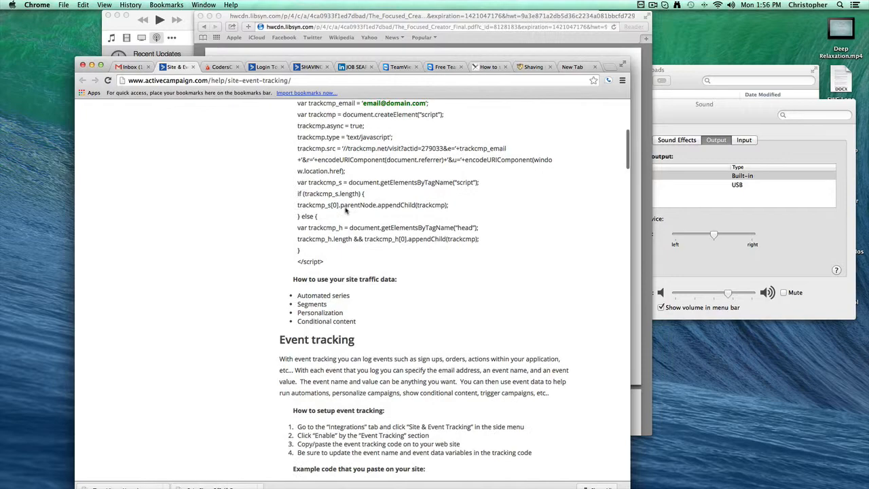
scroll("down", 3)
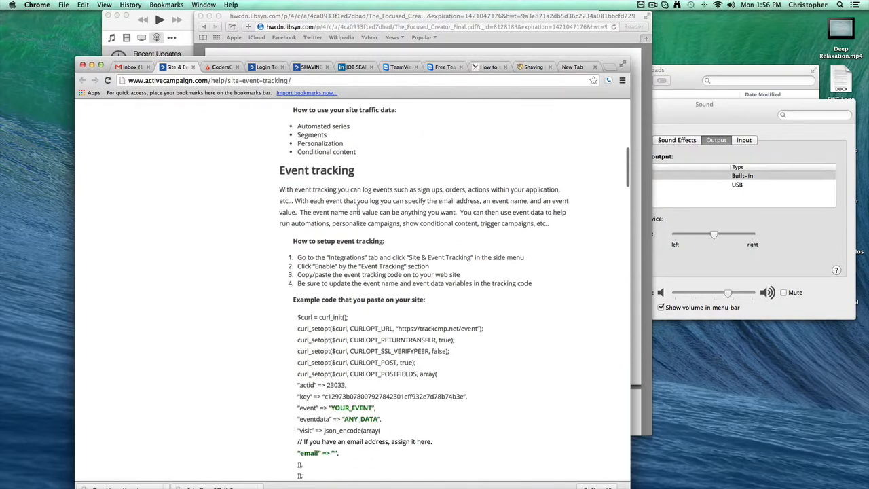
scroll("down", 3)
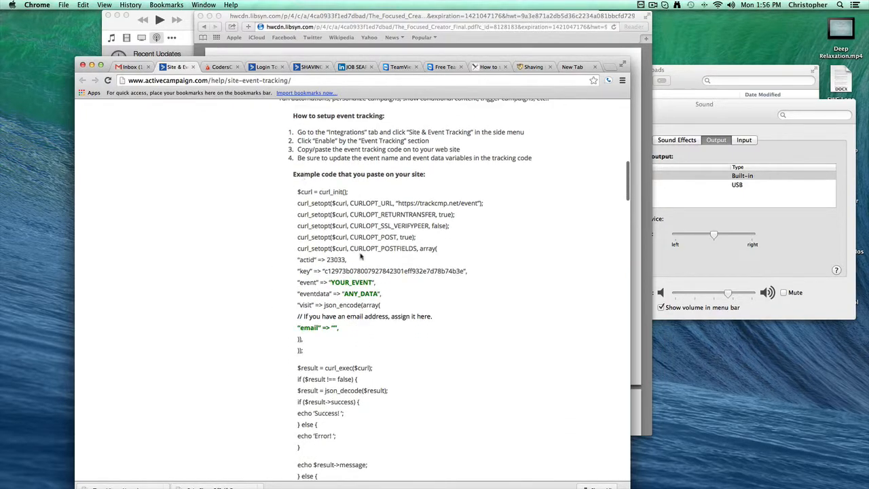
scroll("up", 3)
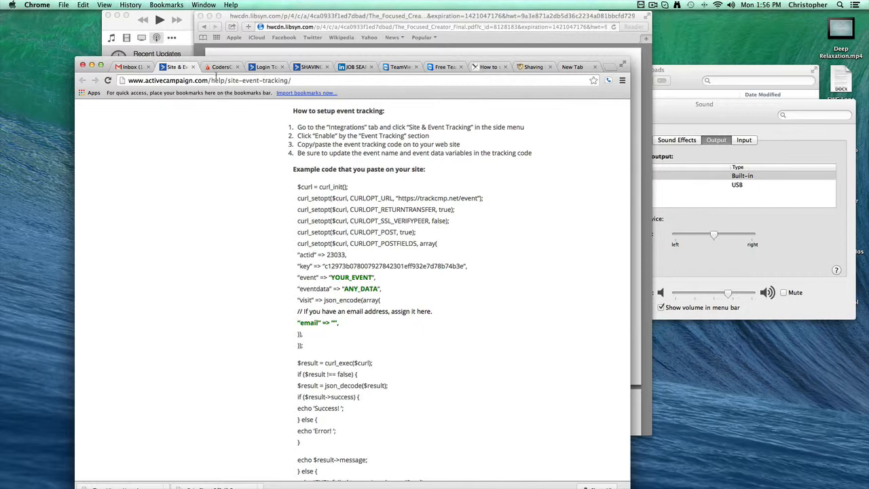
mouse_move(333, 169)
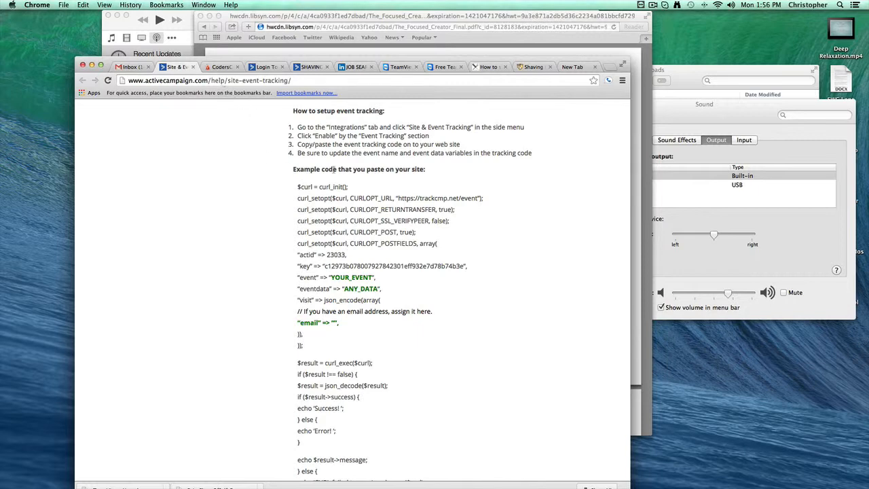
scroll("down", 3)
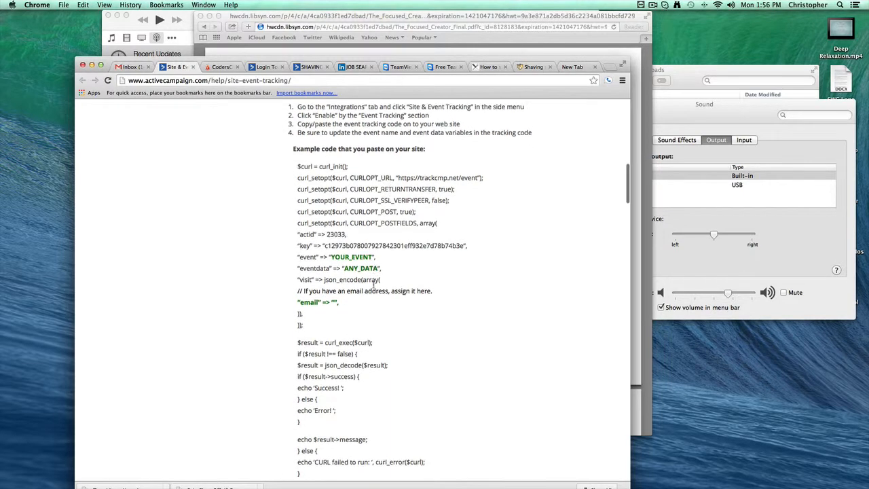
scroll("up", 3)
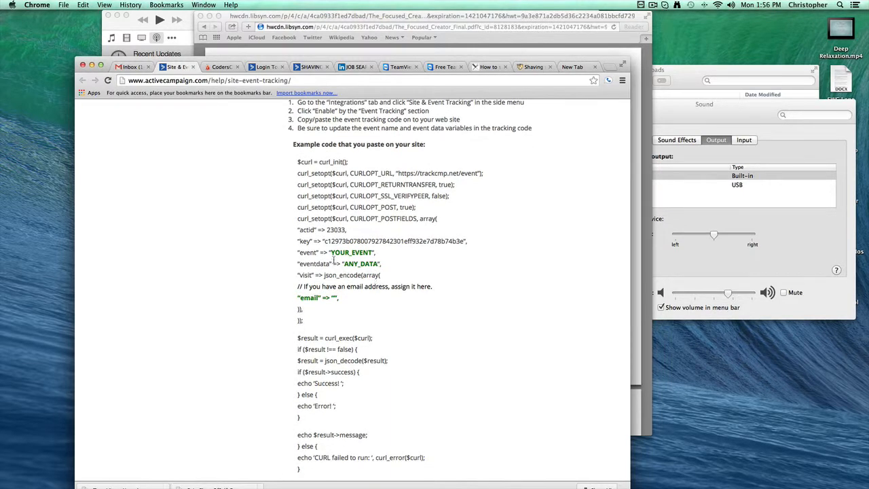
scroll("down", 3)
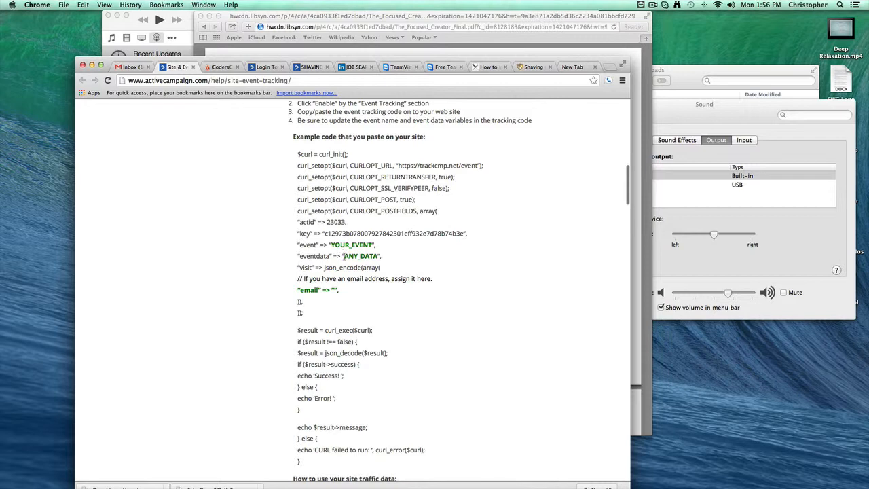
scroll("up", 3)
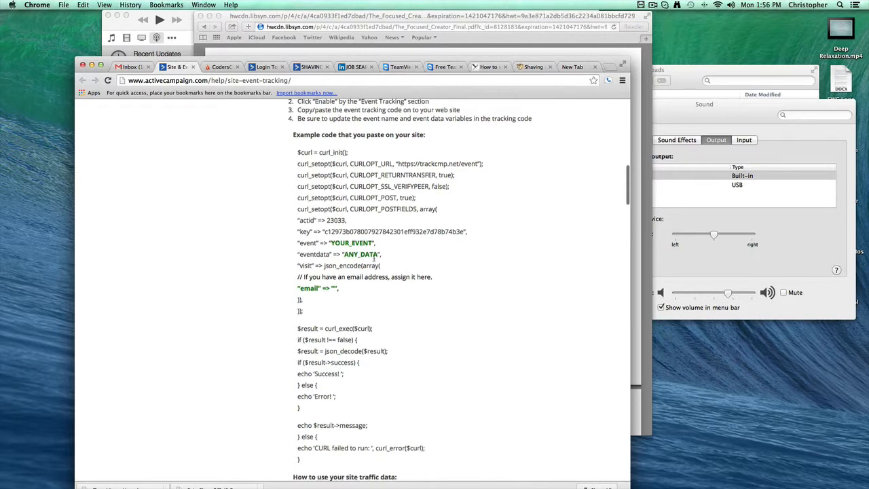
scroll("down", 3)
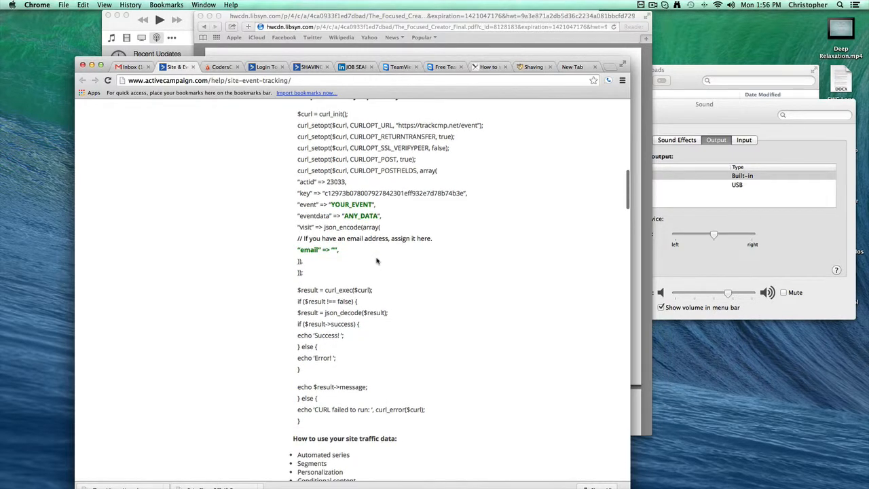
scroll("down", 3)
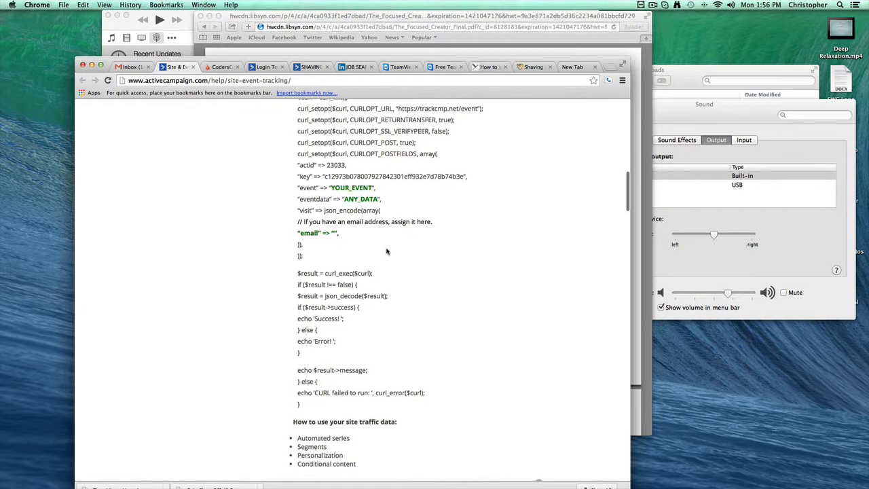
scroll("up", 3)
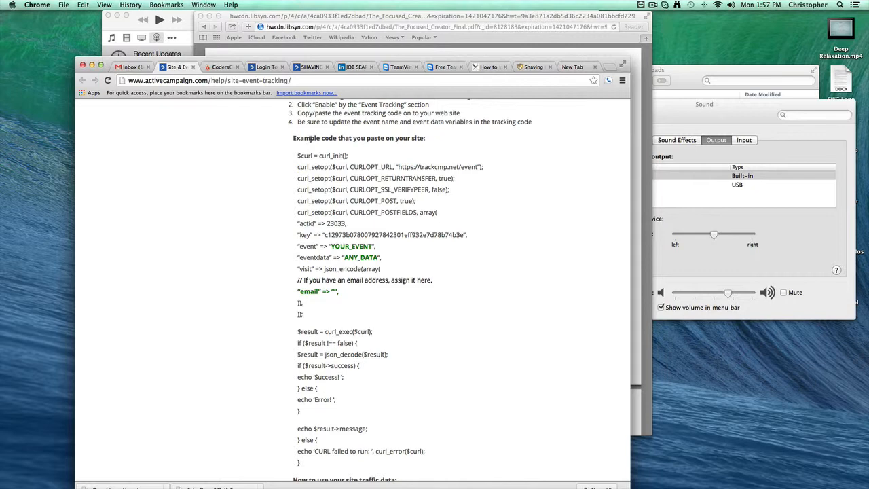
scroll("down", 3)
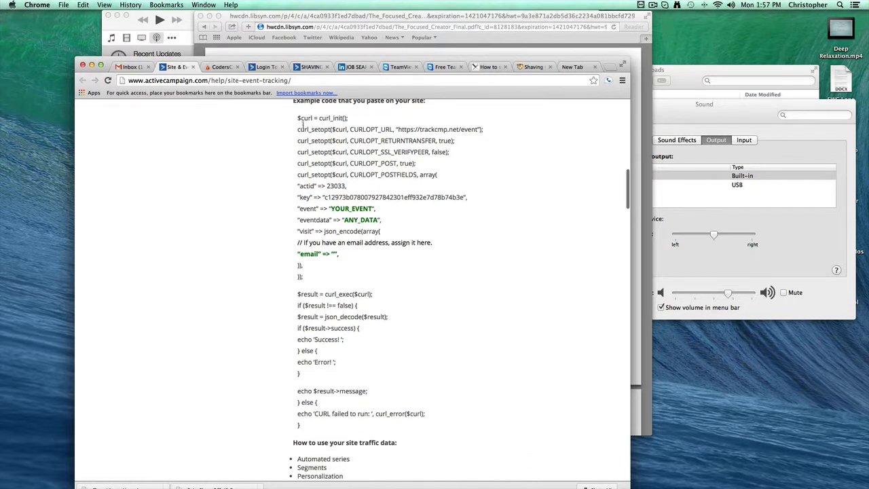
left_click_drag(297, 117, 413, 317)
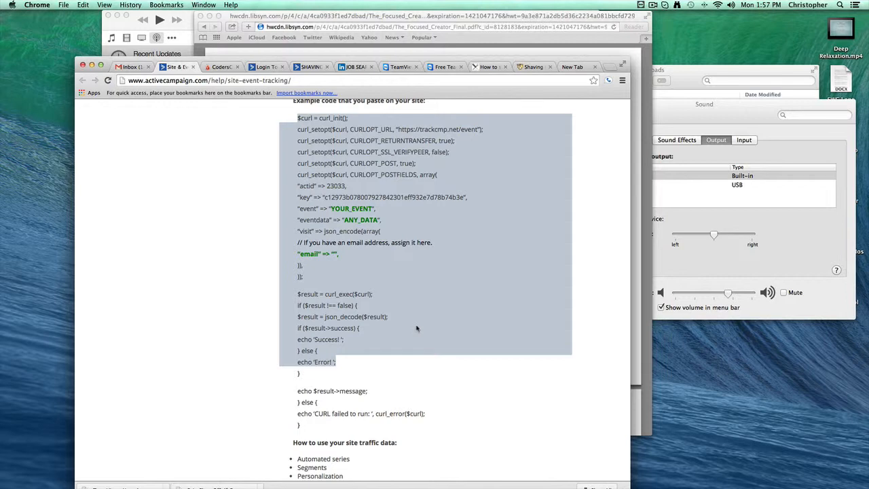
left_click(418, 330)
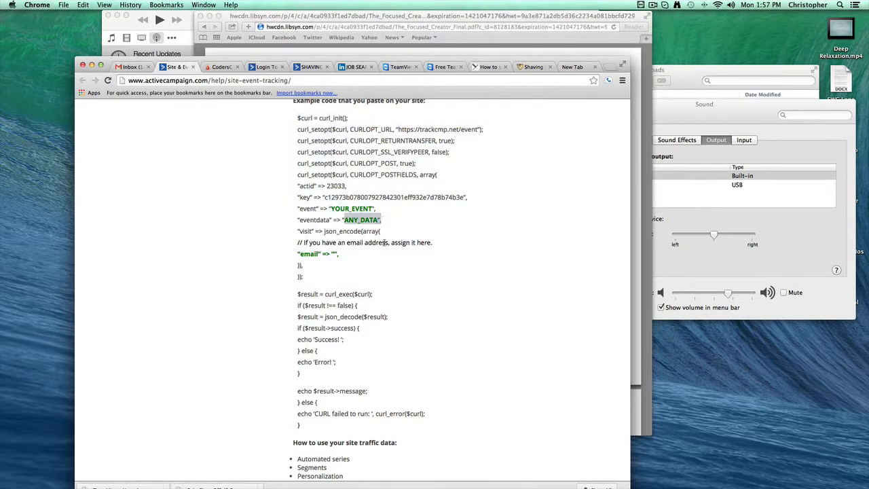
scroll("down", 3)
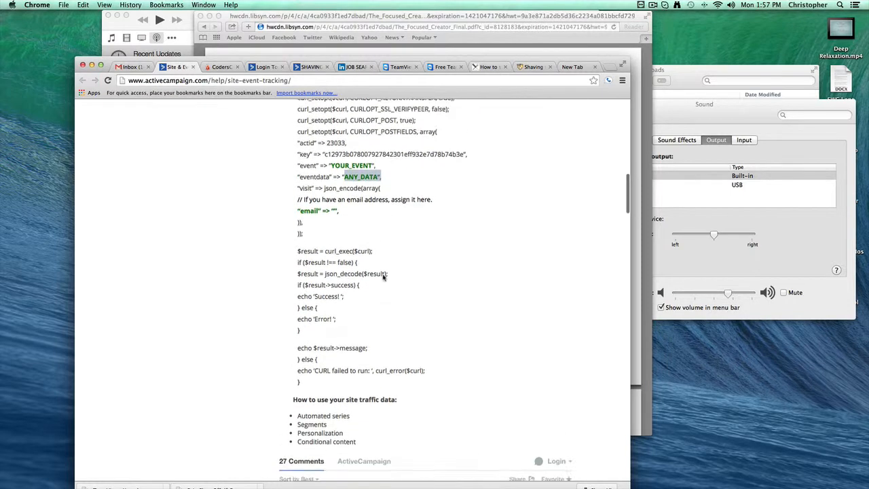
scroll("up", 3)
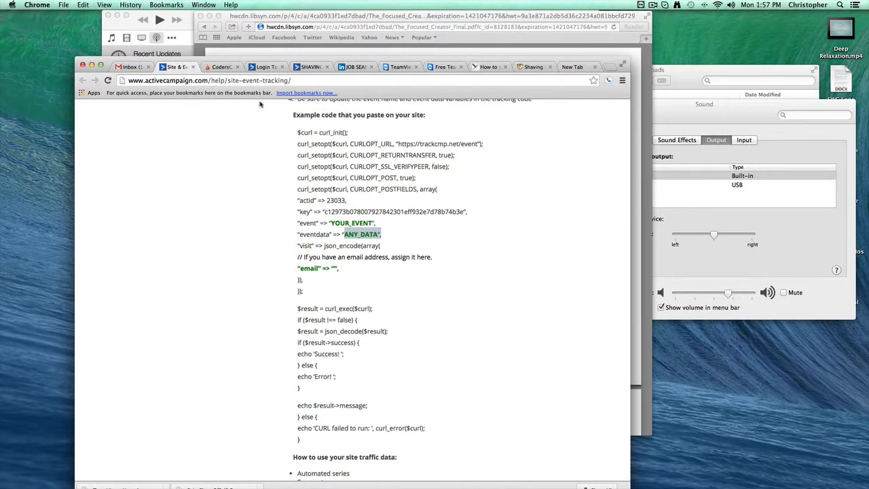
left_click(220, 67)
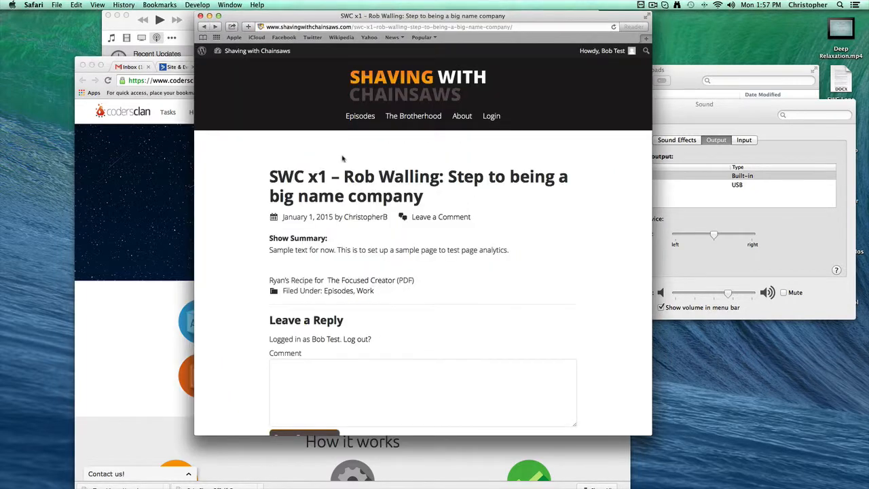
mouse_move(333, 287)
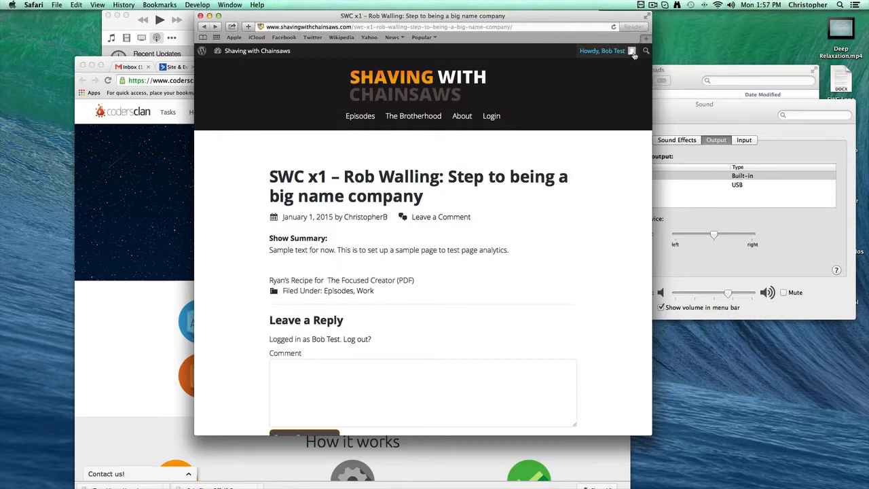
Bring forward the Safari window with the live SWC x1 Rob Walling post
left_click(666, 5)
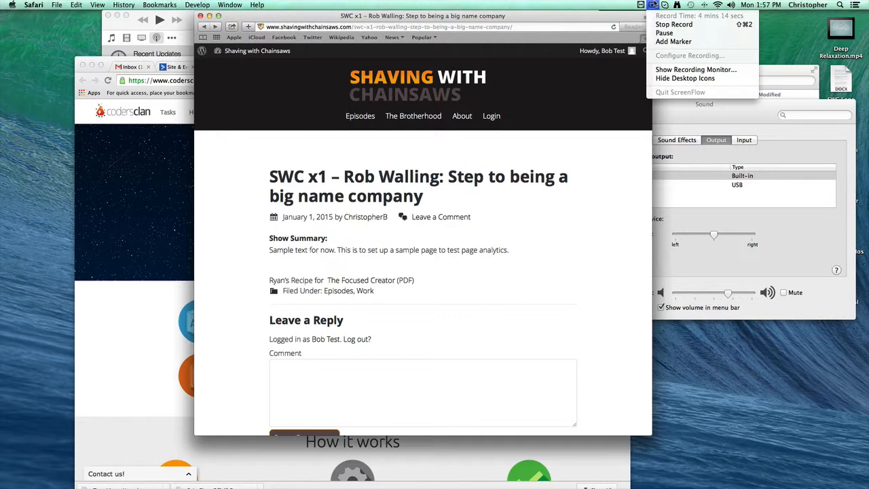
mouse_move(665, 33)
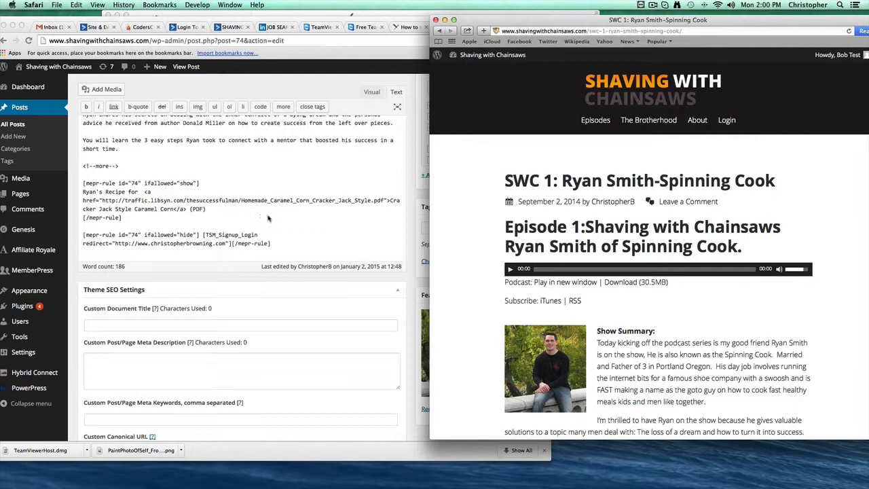
mouse_move(209, 197)
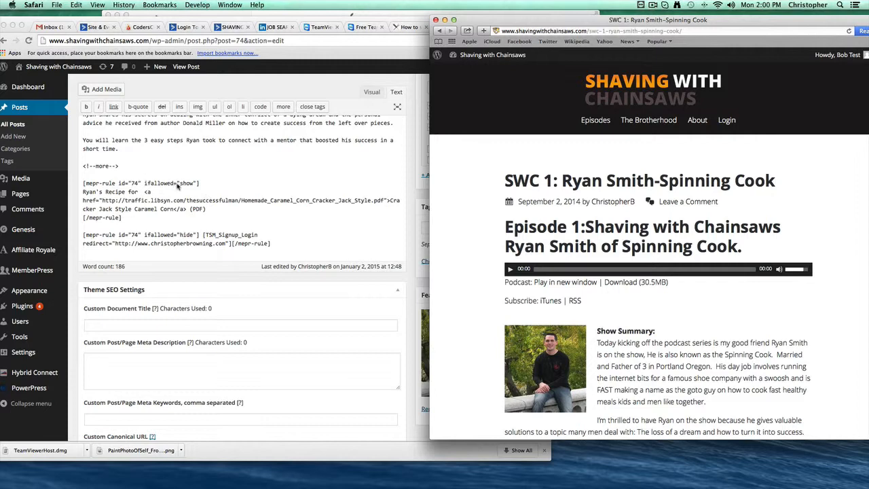
Show the SWC 1 editor's mepr-rule shortcodes beside the live page scrolled to Ryan's Recipe link
scroll("down", 3)
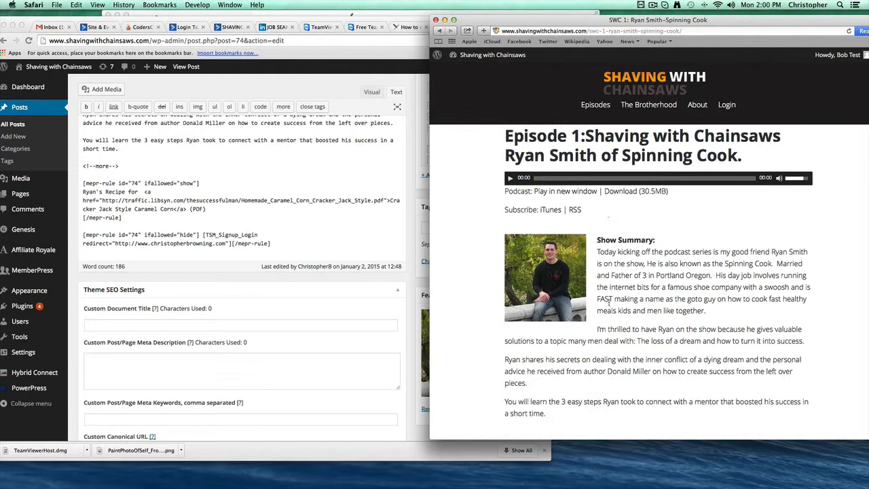
scroll("down", 3)
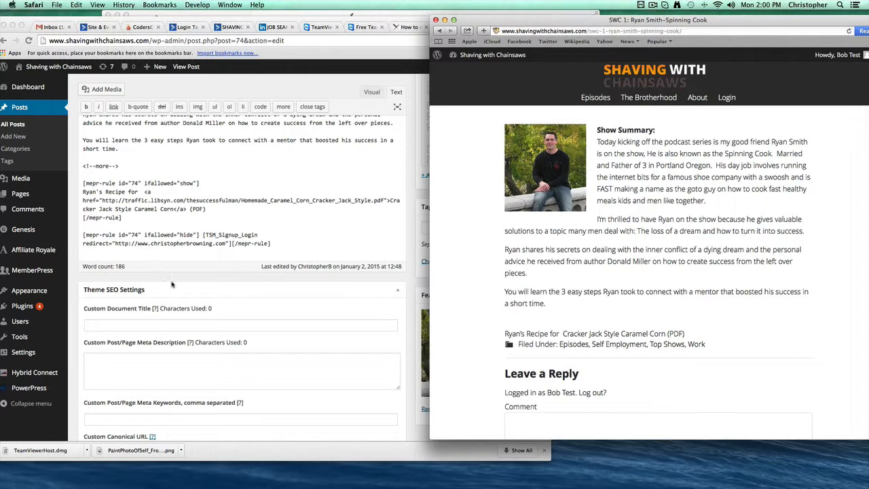
mouse_move(98, 201)
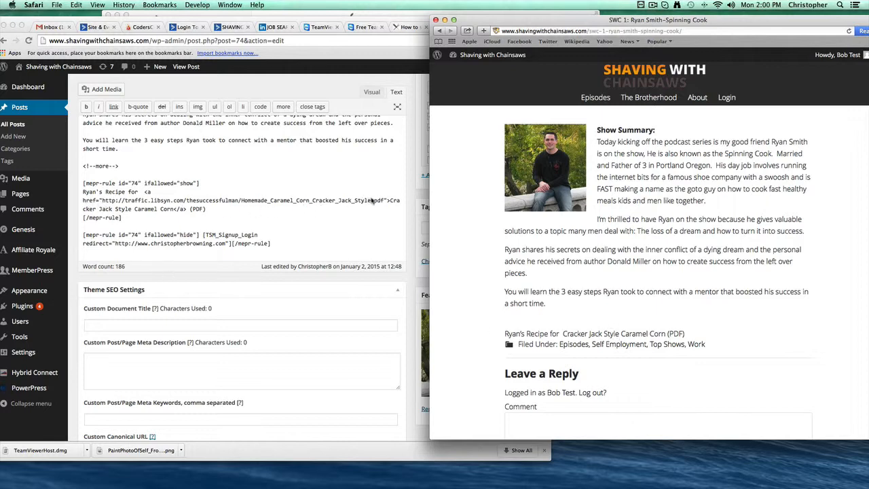
mouse_move(280, 209)
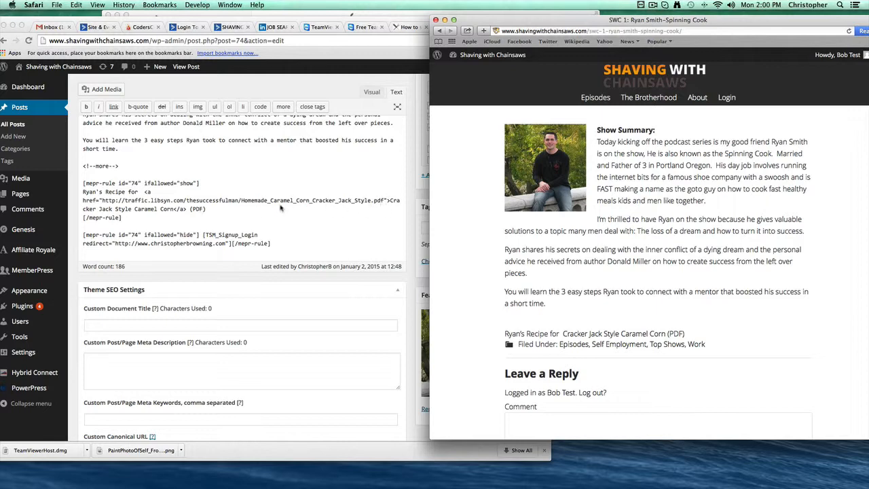
mouse_move(372, 204)
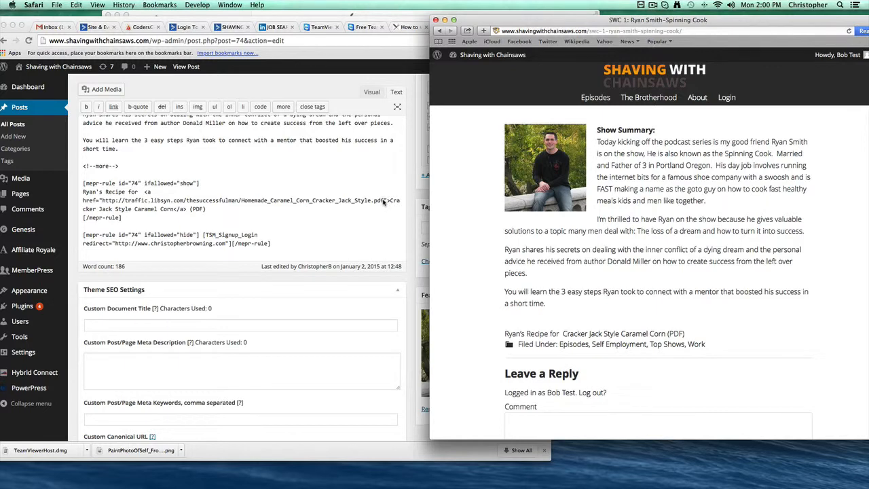
mouse_move(296, 206)
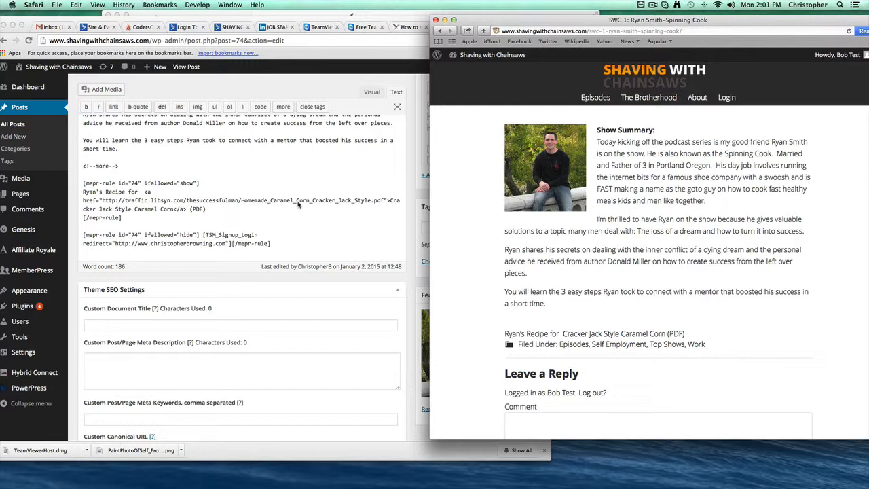
mouse_move(324, 207)
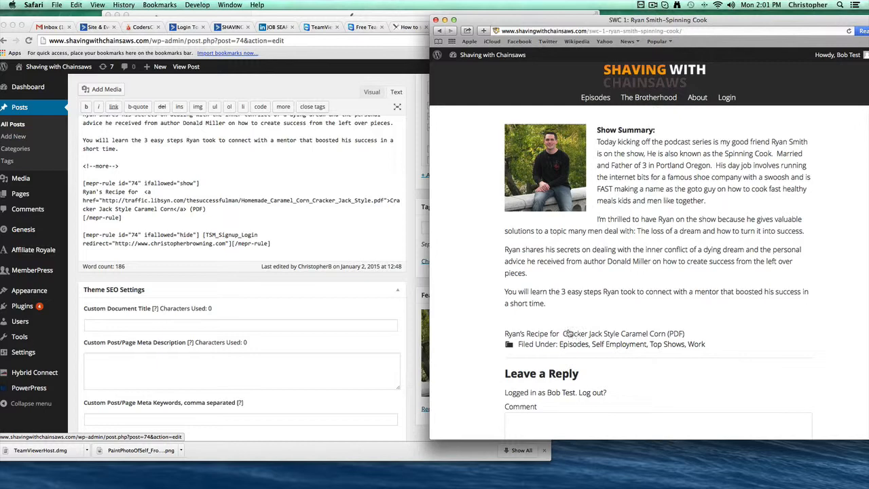
mouse_move(350, 216)
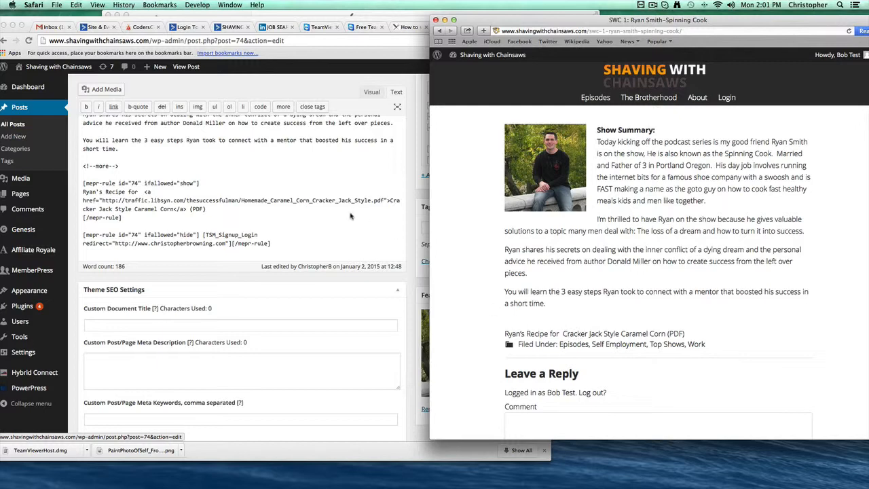
mouse_move(266, 204)
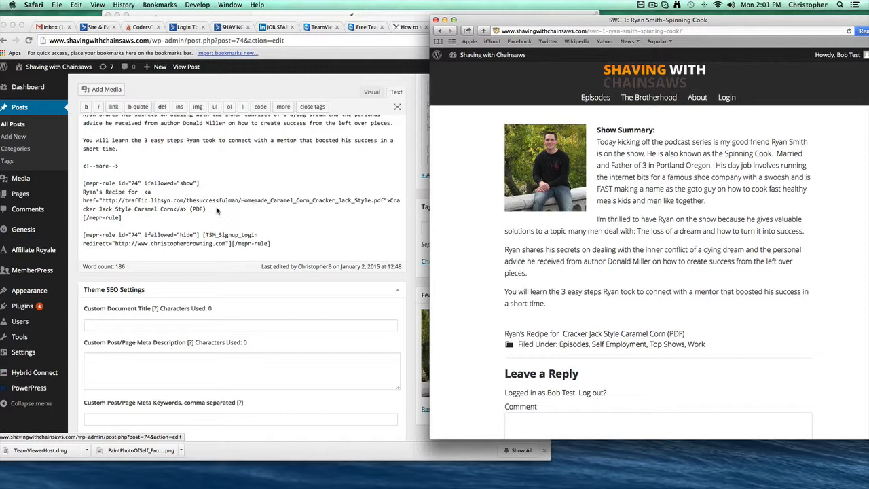
left_click(652, 5)
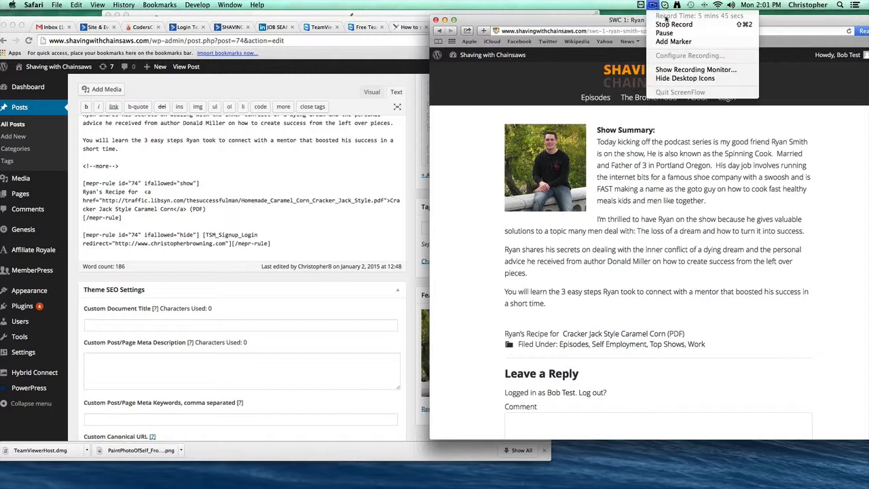